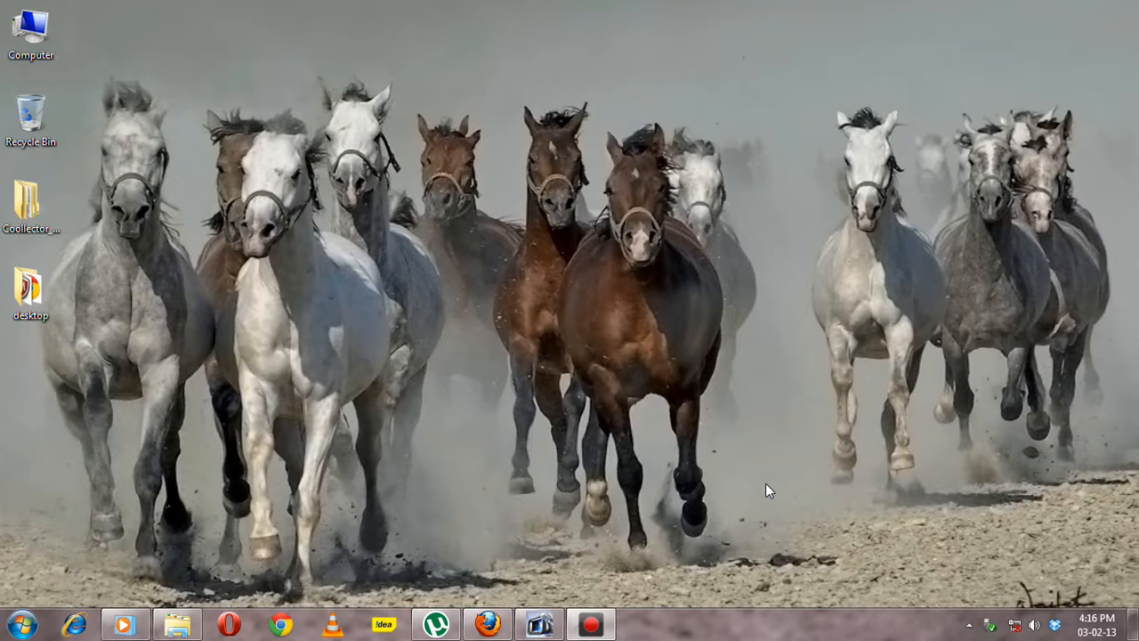
{"action": "mouse_move", "coordinate": [790, 341]}
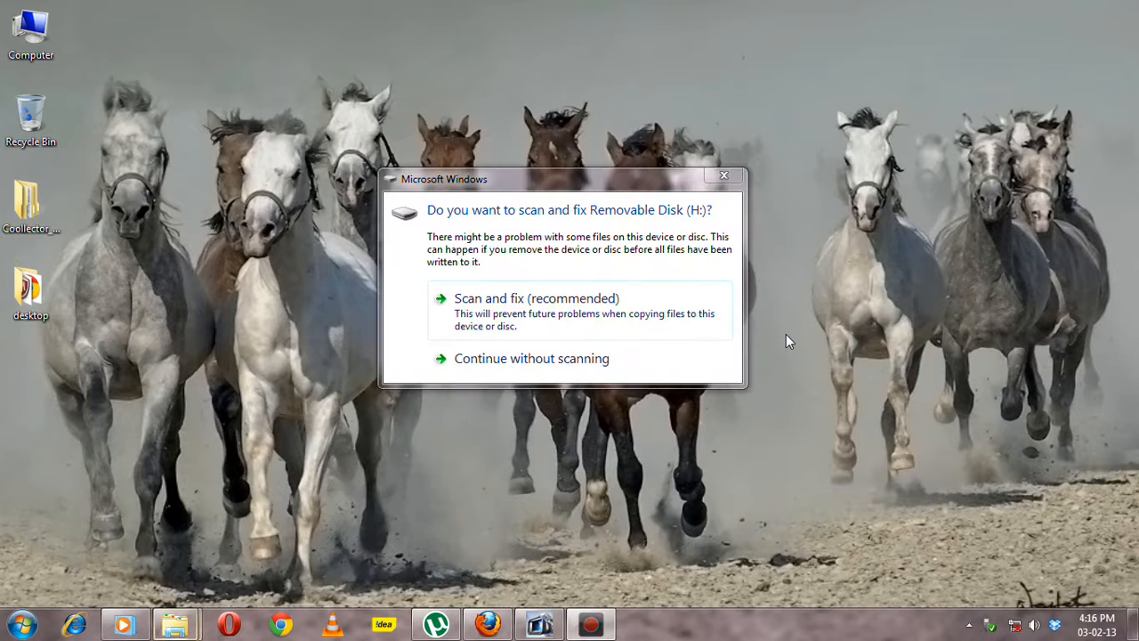
{"action": "mouse_move", "coordinate": [498, 346]}
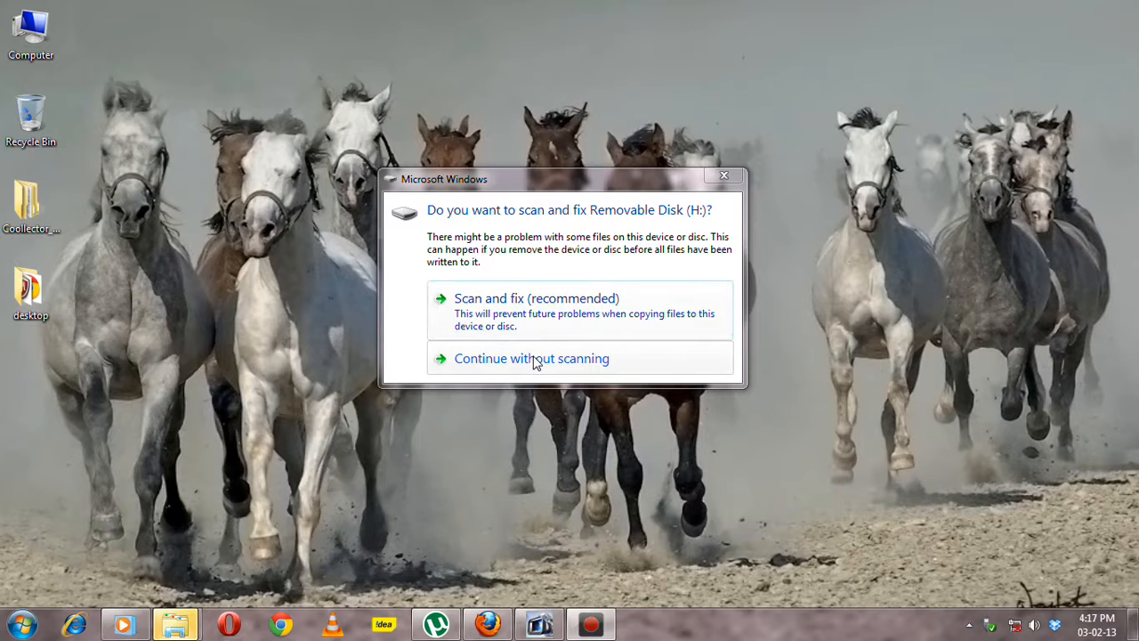
Continue without scanning Removable Disk (H:).
{"action": "left_click", "coordinate": [531, 358]}
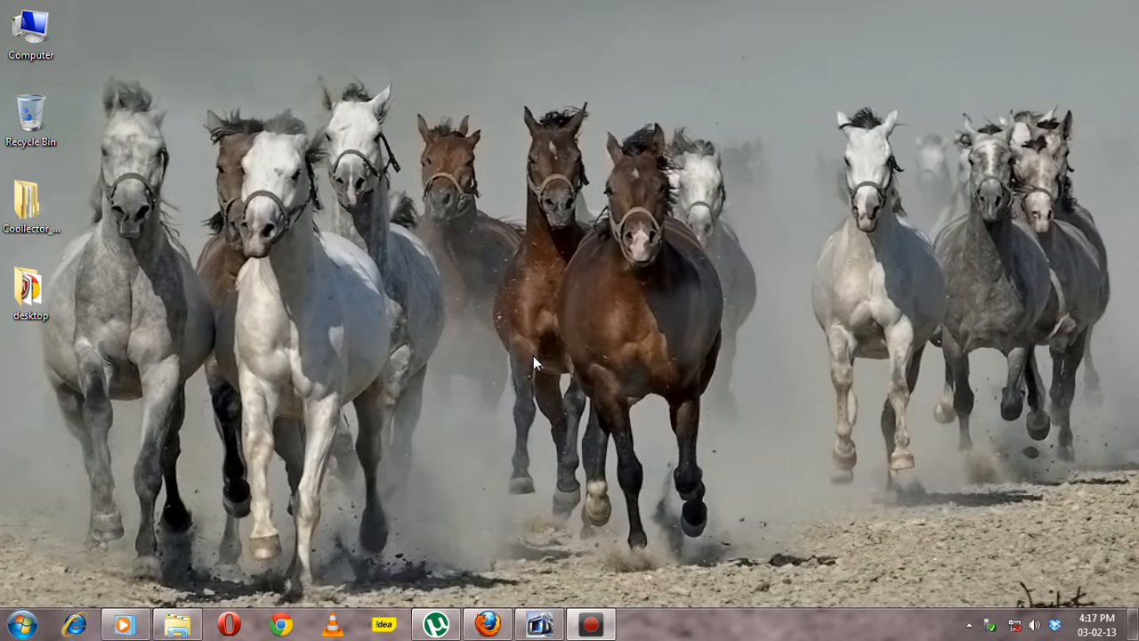
{"action": "mouse_move", "coordinate": [603, 328]}
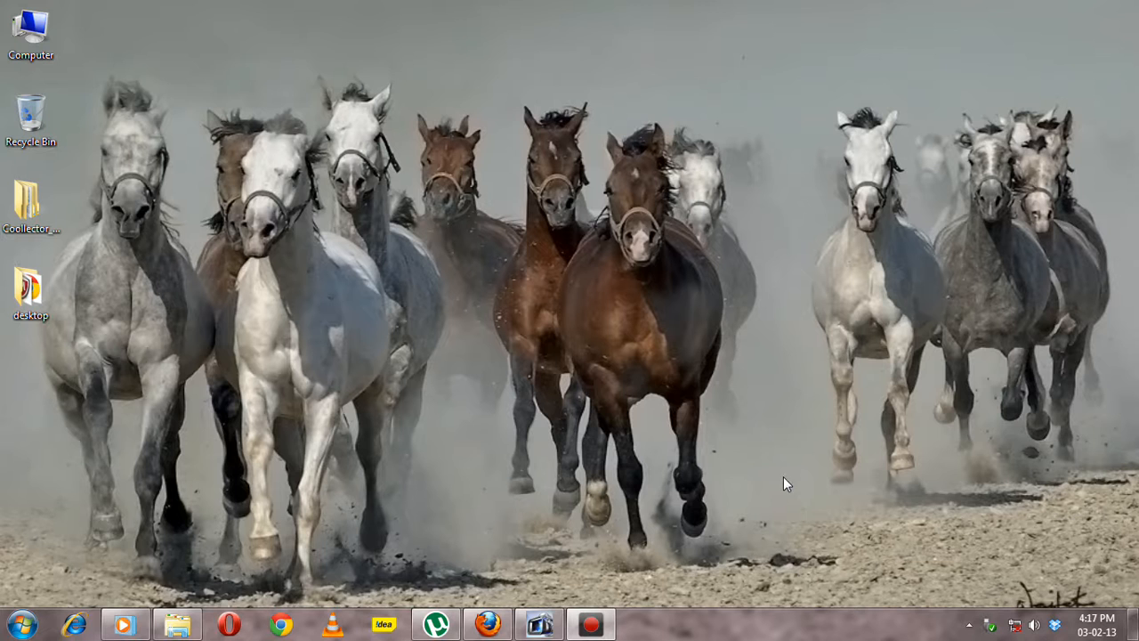
{"action": "mouse_move", "coordinate": [589, 216]}
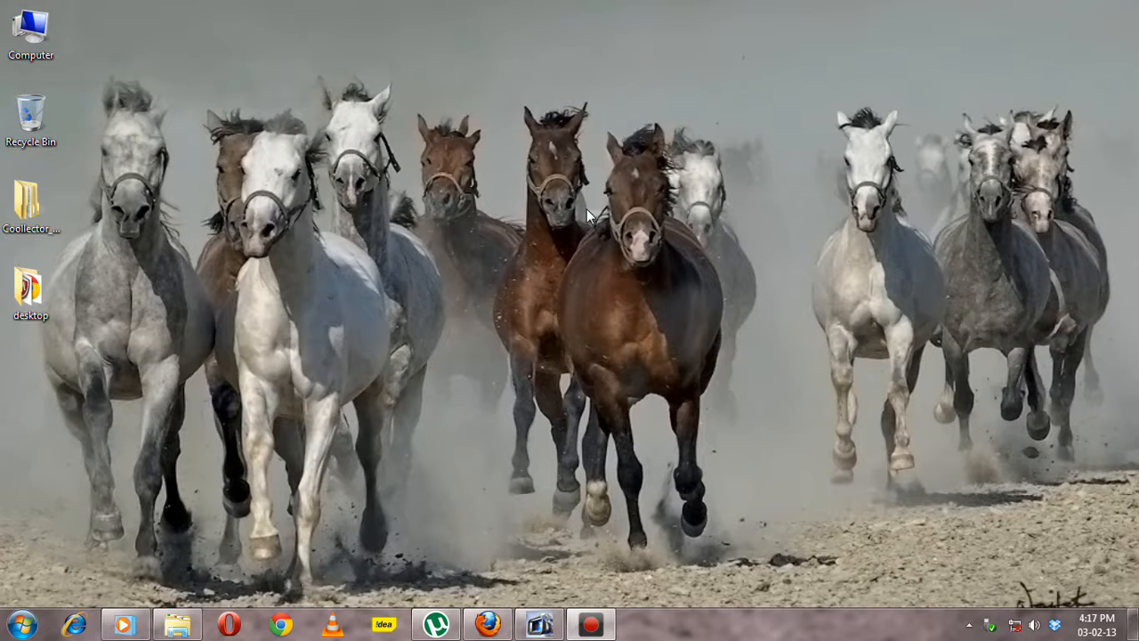
{"action": "mouse_move", "coordinate": [644, 542]}
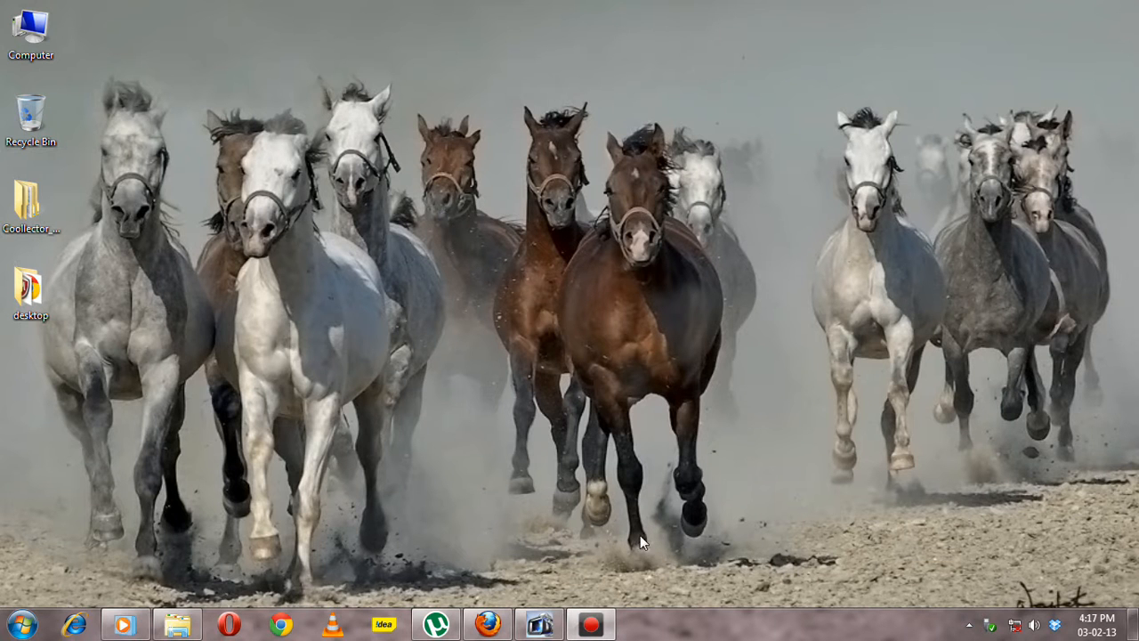
{"action": "mouse_move", "coordinate": [18, 622]}
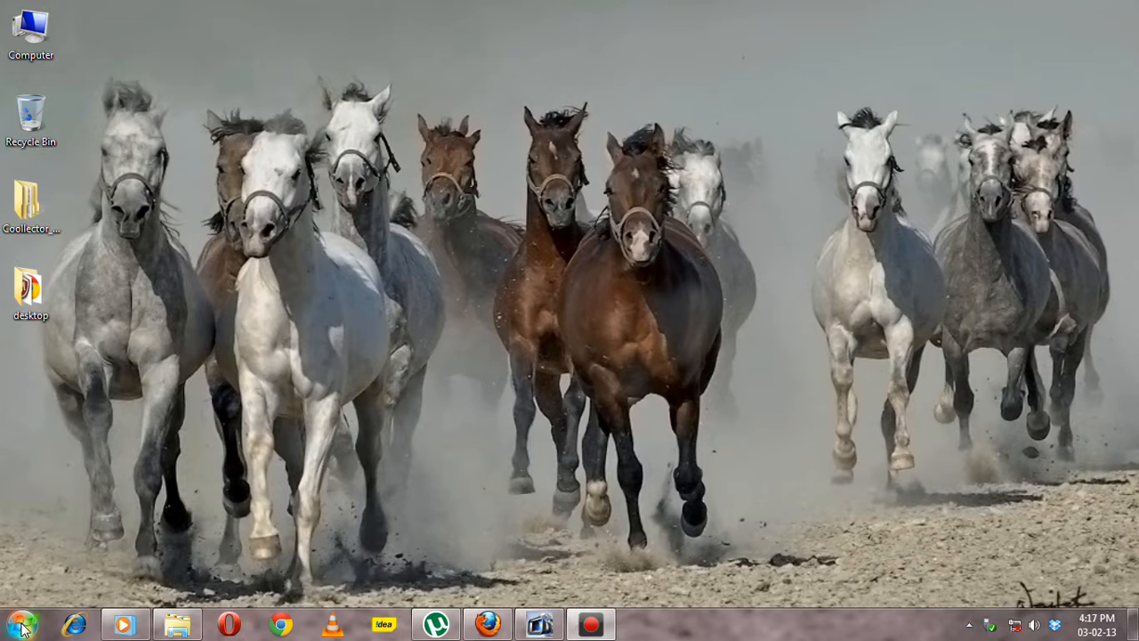
Open the Computer window from the desktop icon.
{"action": "double_click", "coordinate": [30, 29]}
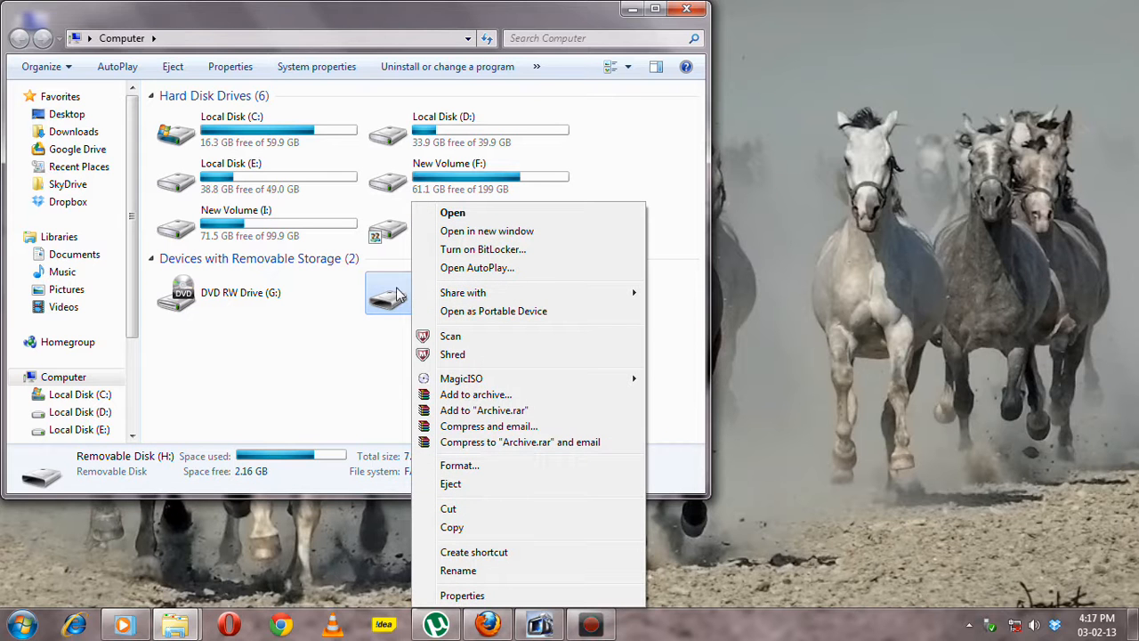
{"action": "mouse_move", "coordinate": [487, 231]}
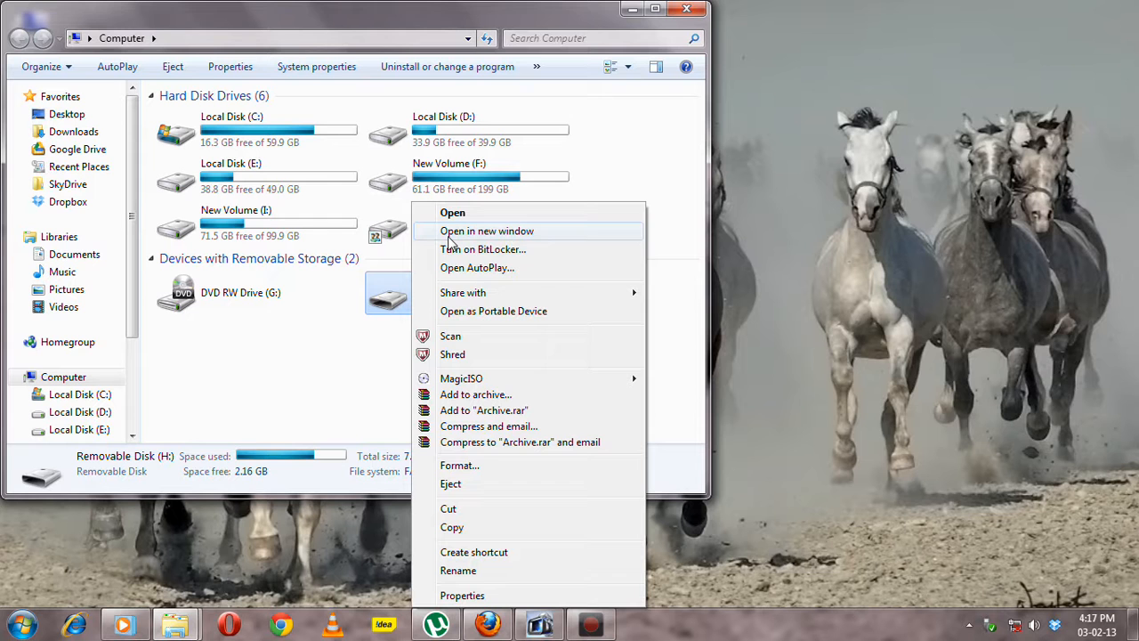
{"action": "mouse_move", "coordinate": [463, 571]}
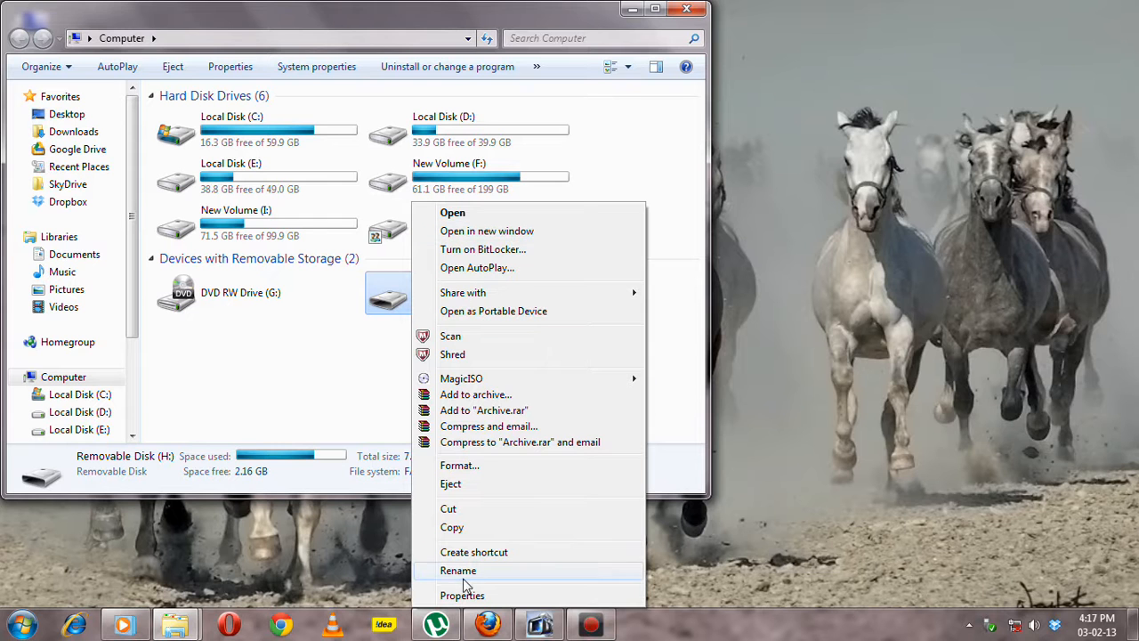
{"action": "mouse_move", "coordinate": [462, 595]}
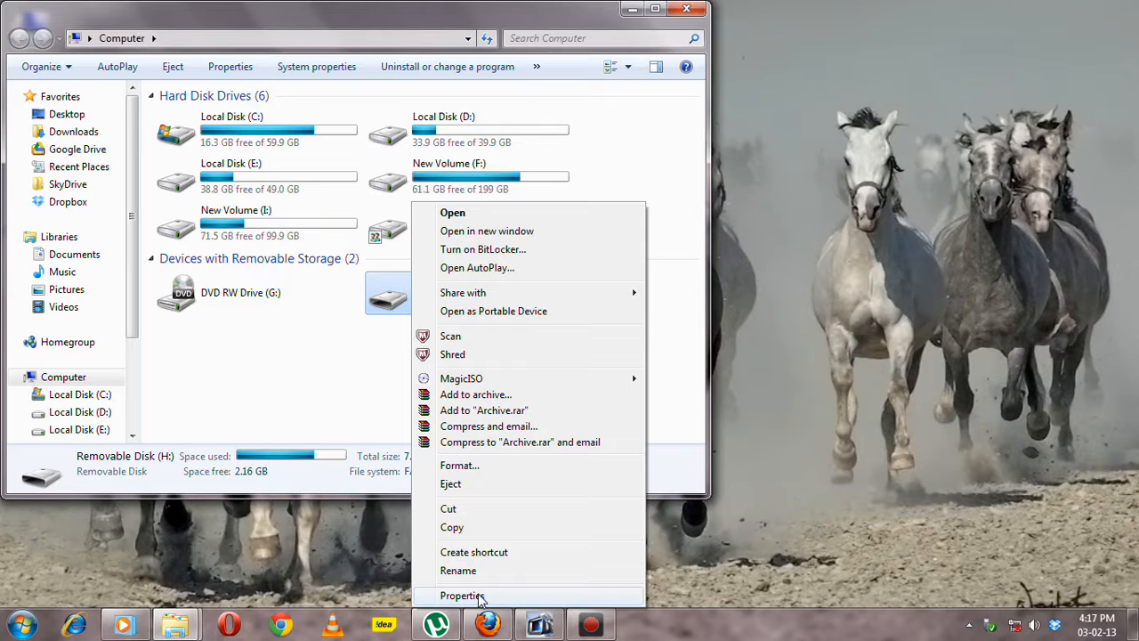
Open Removable Disk (H:) Properties on its ReadyBoost tab.
{"action": "left_click", "coordinate": [462, 595]}
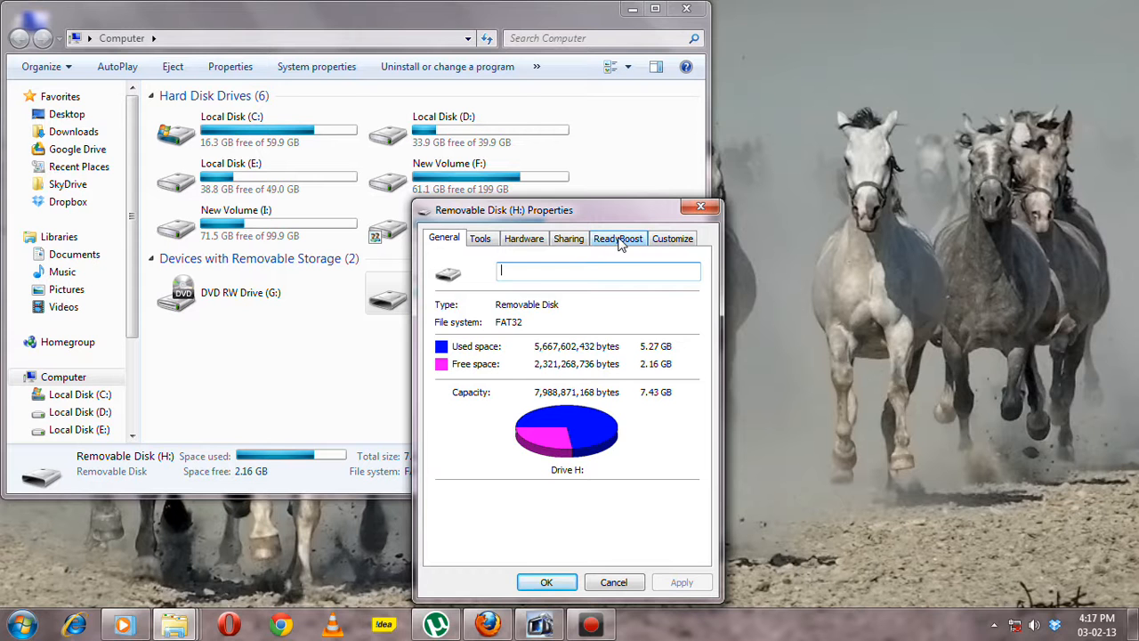
{"action": "left_click", "coordinate": [618, 237]}
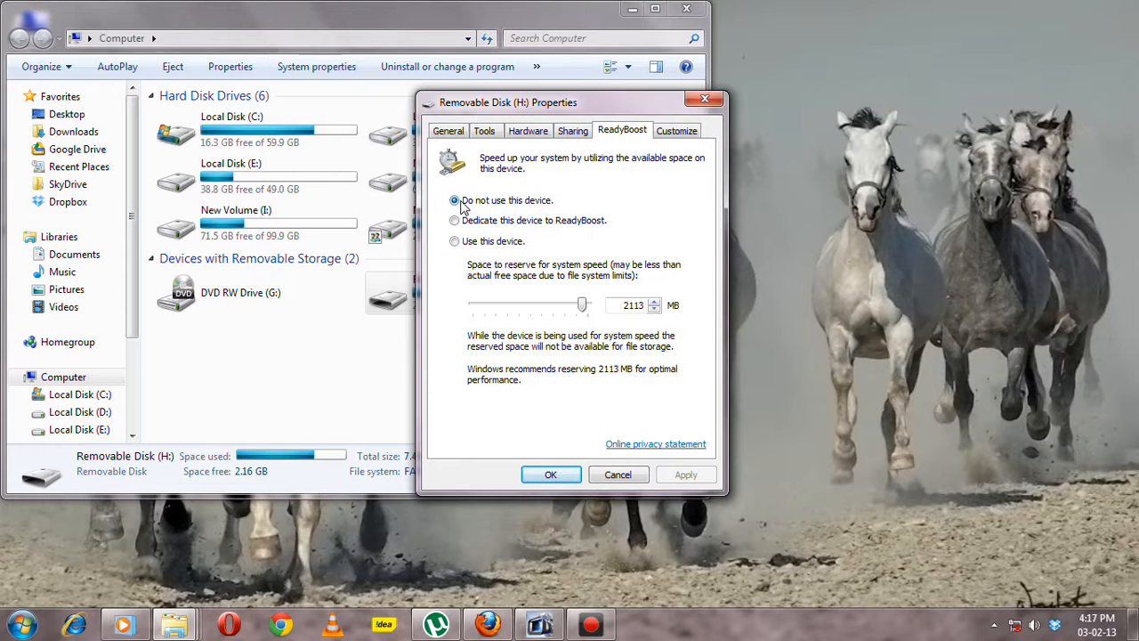
{"action": "mouse_move", "coordinate": [476, 225]}
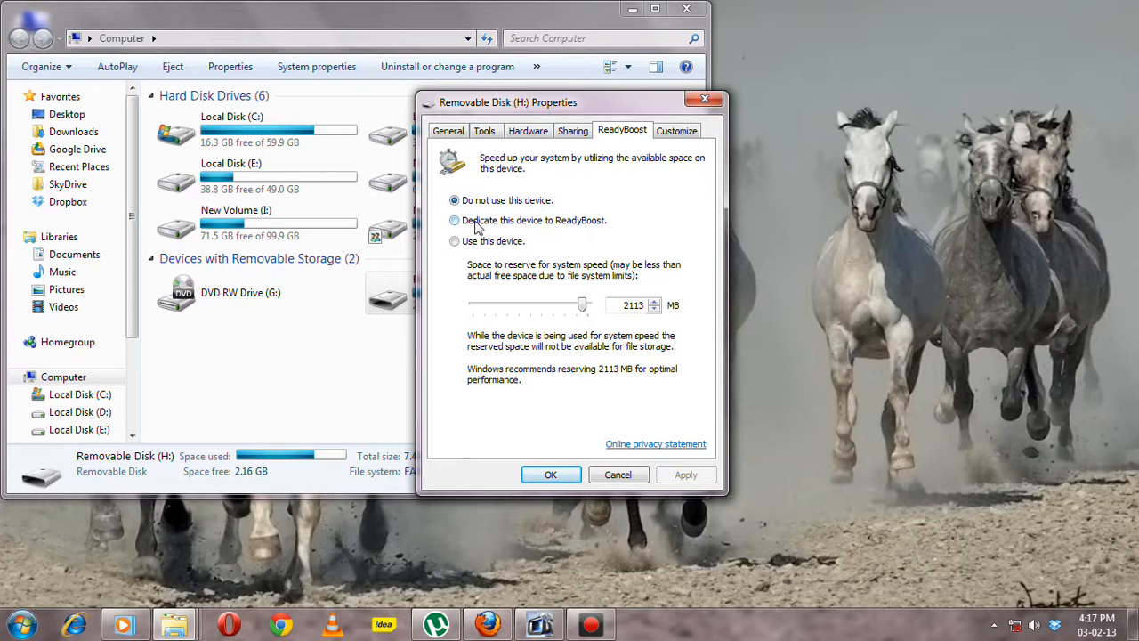
{"action": "mouse_move", "coordinate": [592, 235]}
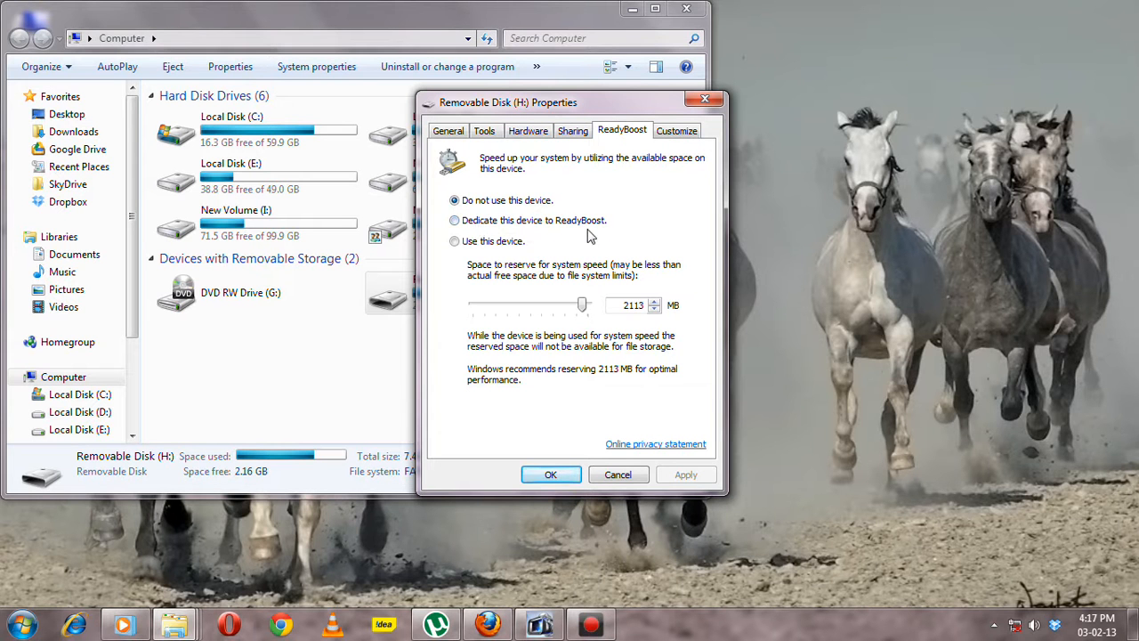
{"action": "mouse_move", "coordinate": [520, 255]}
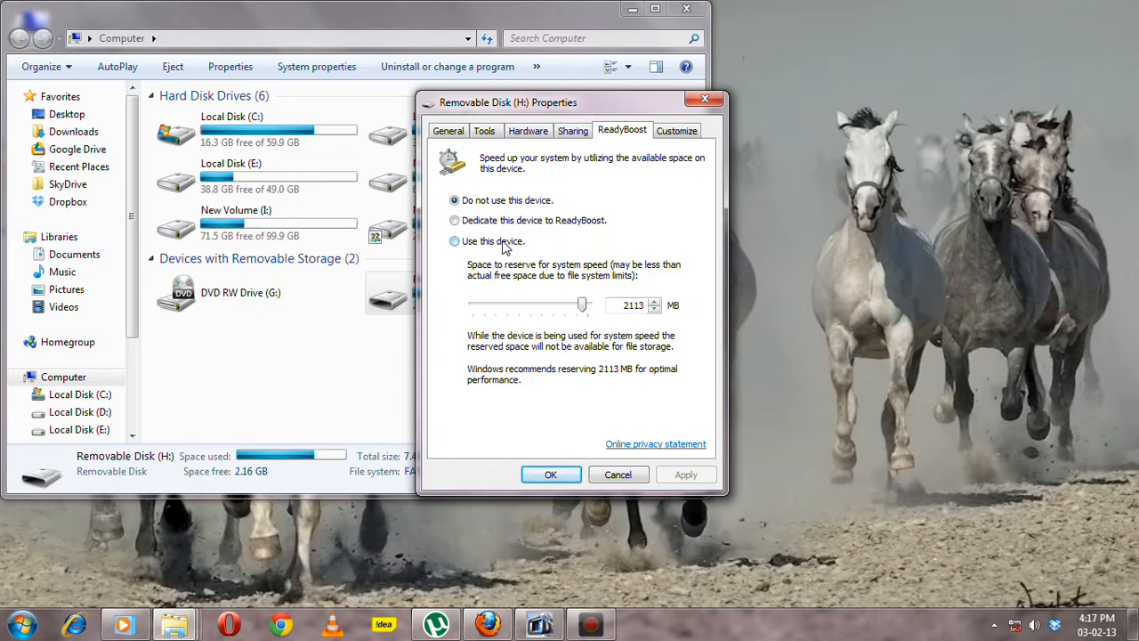
Select 'Use this device' and slide the reserved space to 2208 MB.
{"action": "left_click", "coordinate": [455, 241]}
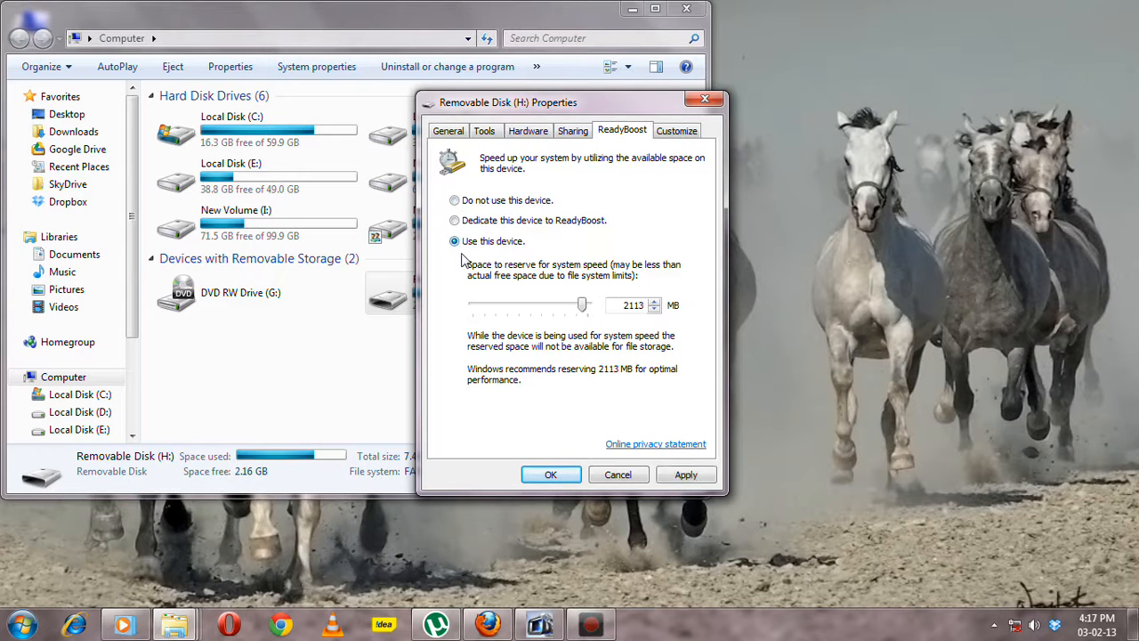
{"action": "mouse_move", "coordinate": [592, 323]}
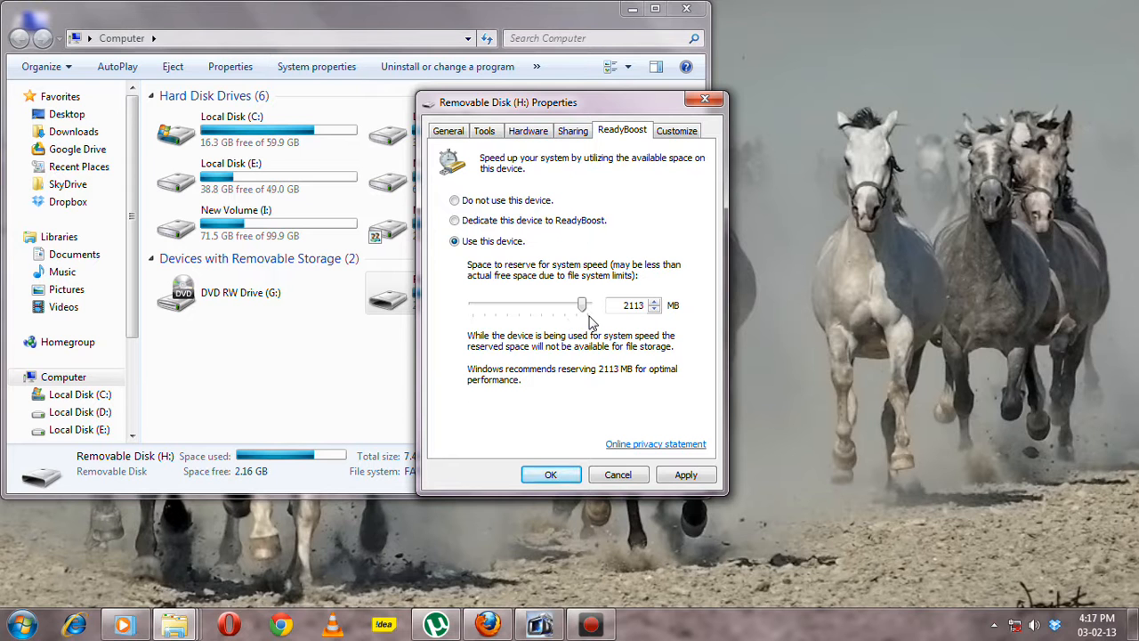
{"action": "mouse_move", "coordinate": [578, 330]}
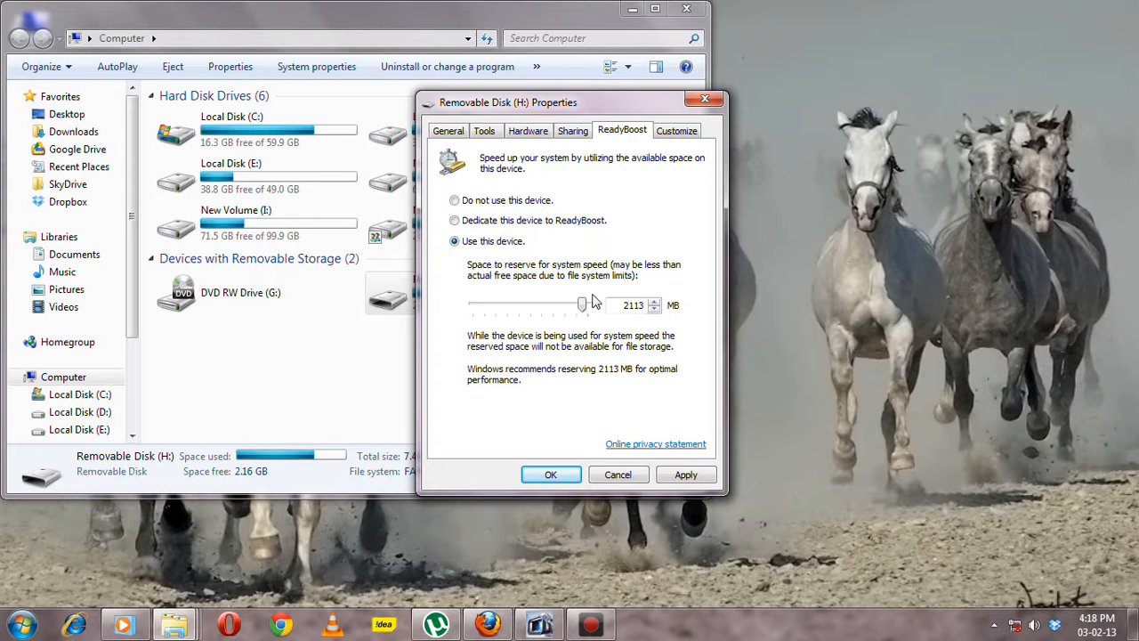
{"action": "mouse_move", "coordinate": [591, 332]}
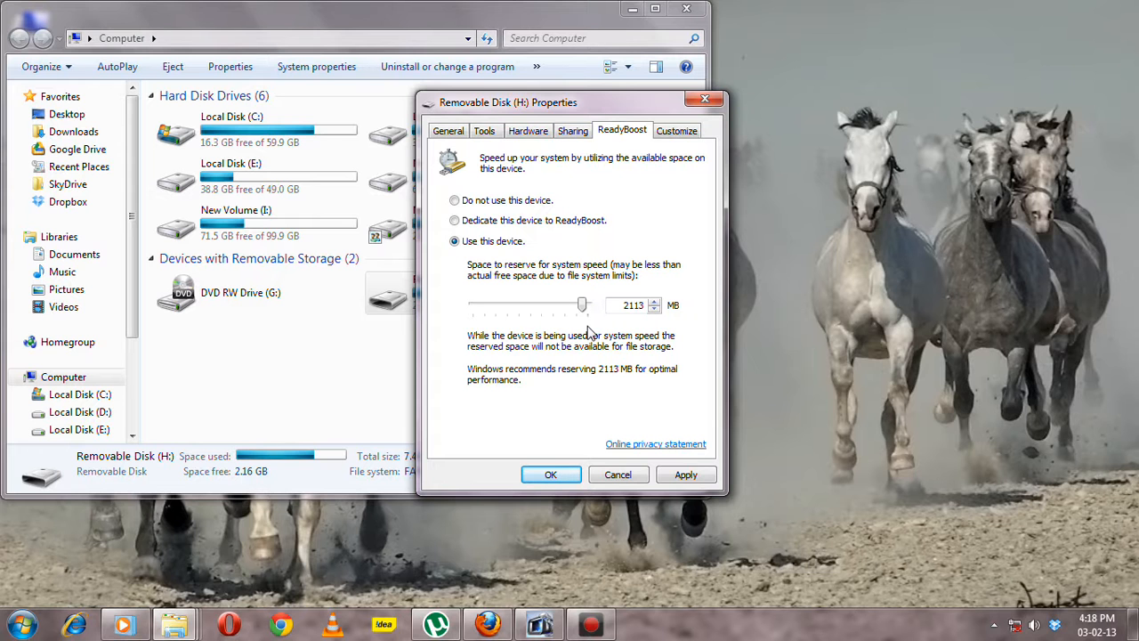
{"action": "mouse_move", "coordinate": [445, 297]}
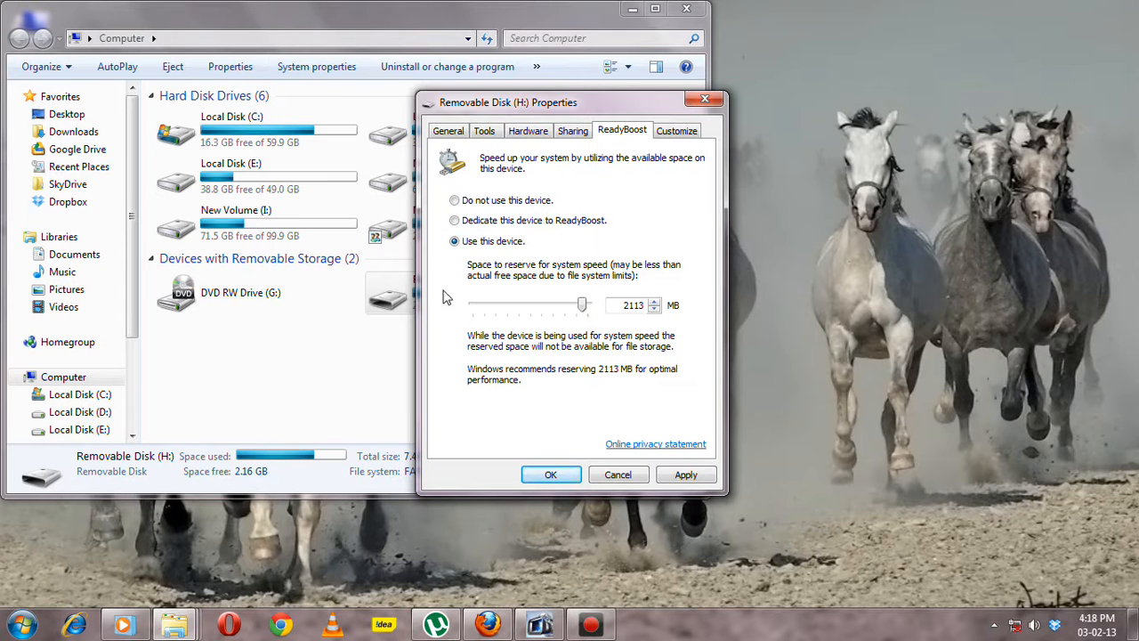
{"action": "mouse_move", "coordinate": [451, 245]}
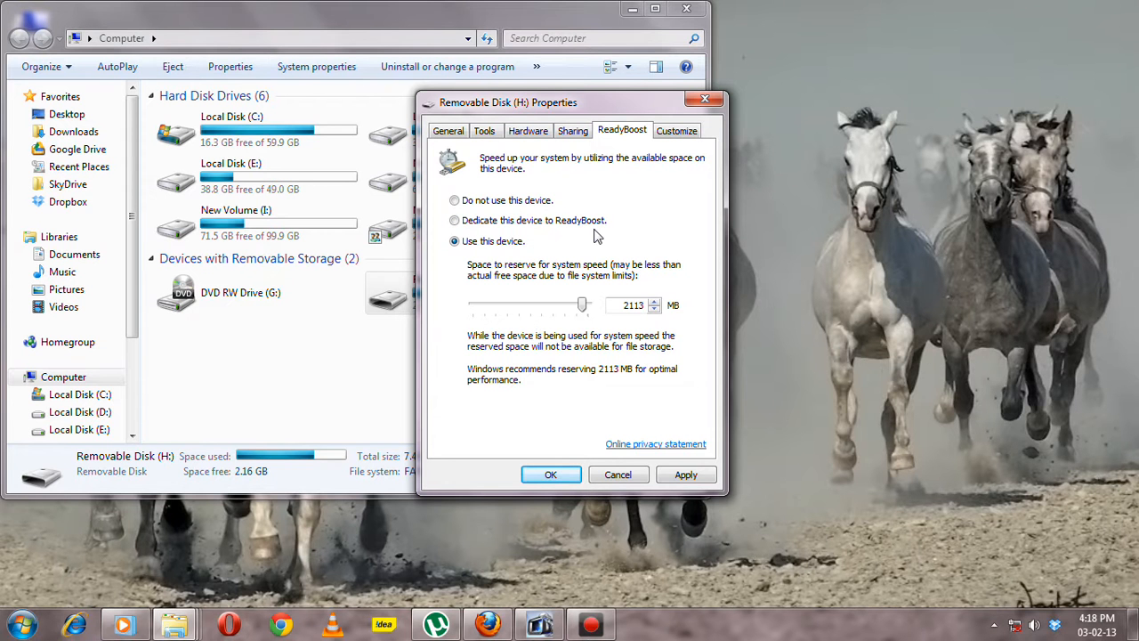
{"action": "mouse_move", "coordinate": [505, 294]}
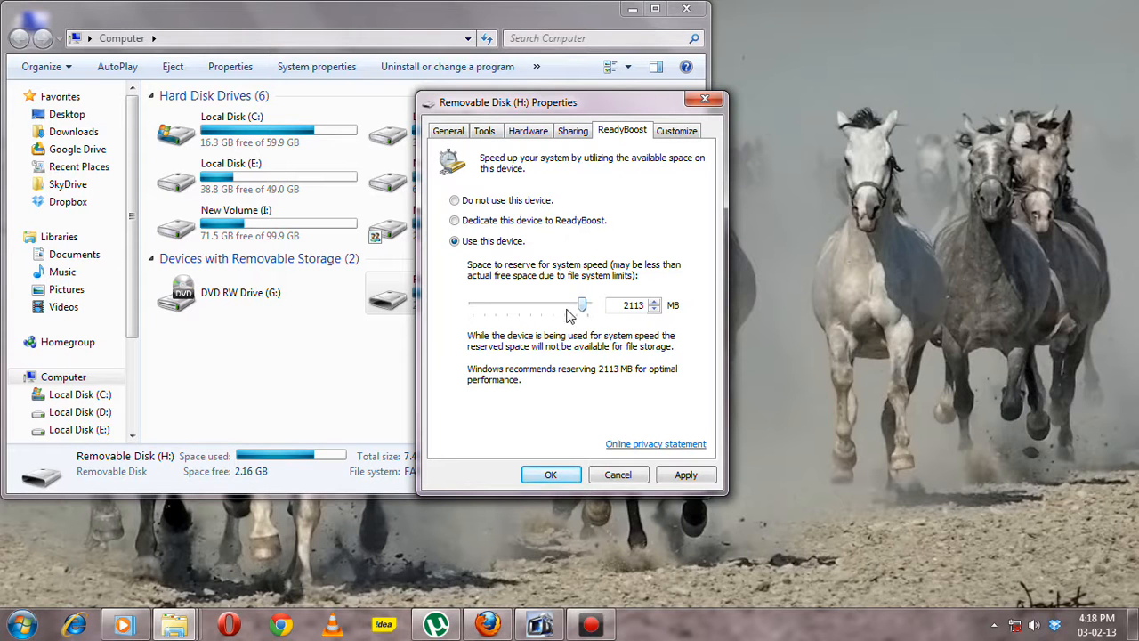
{"action": "left_click", "coordinate": [634, 306]}
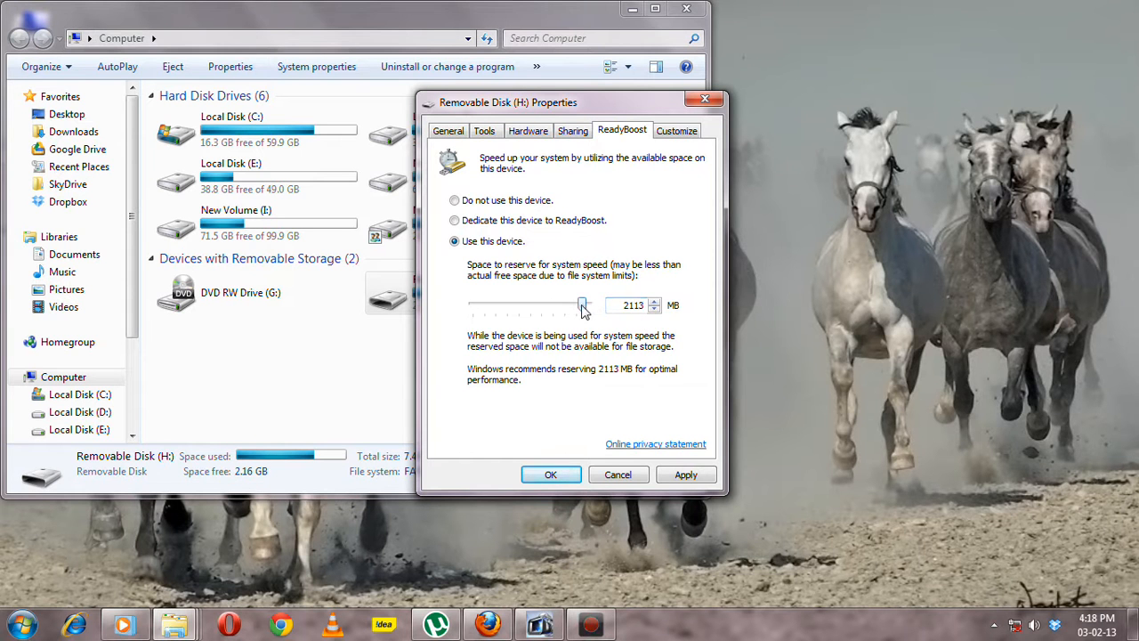
{"action": "left_click_drag", "start_coordinate": [582, 306], "coordinate": [588, 305]}
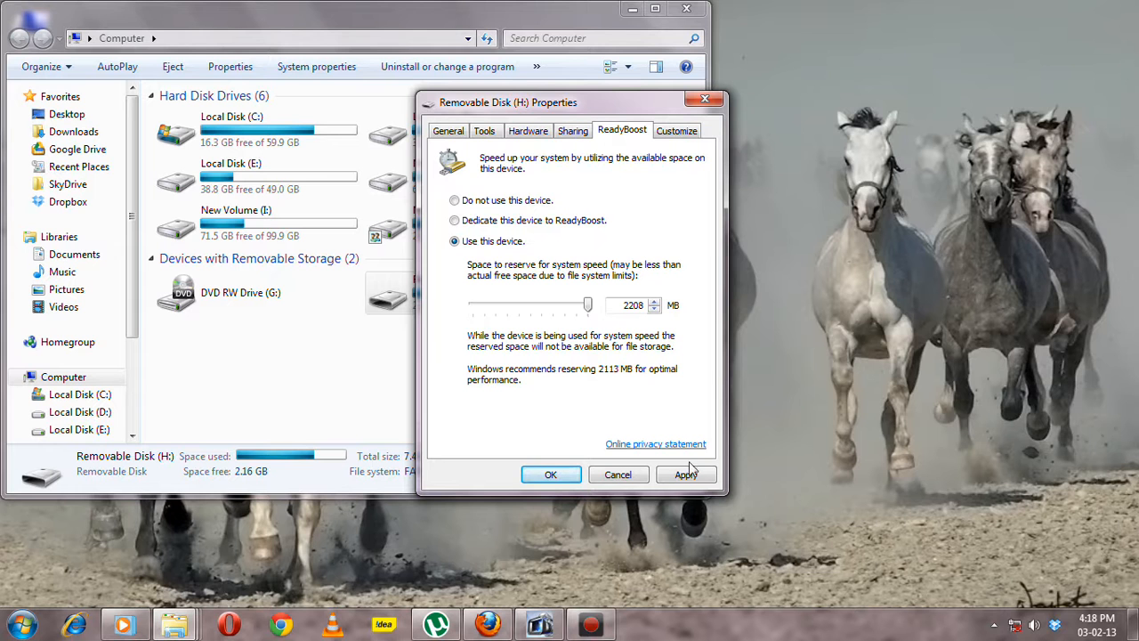
Apply the ReadyBoost cache and close Properties with OK.
{"action": "left_click", "coordinate": [685, 474]}
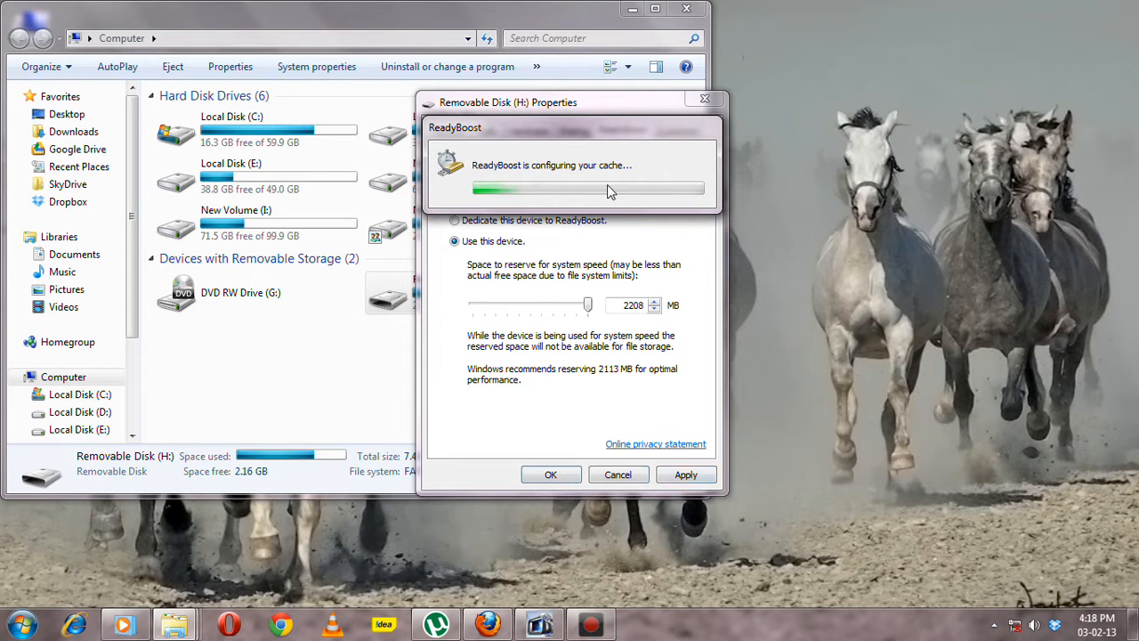
{"action": "mouse_move", "coordinate": [648, 206]}
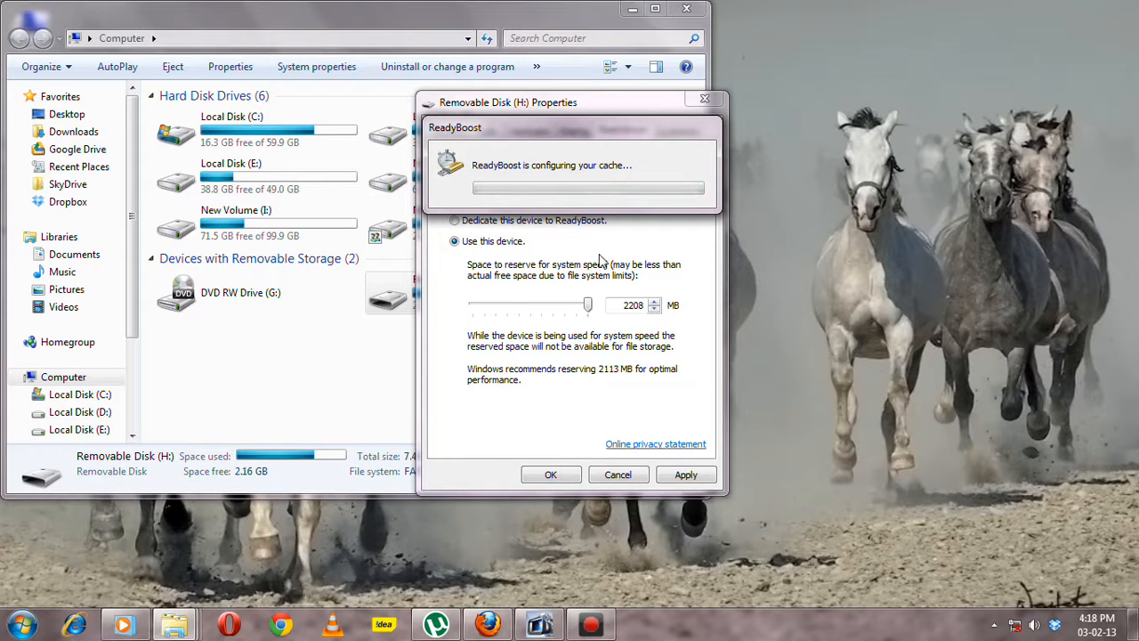
{"action": "left_click", "coordinate": [550, 474]}
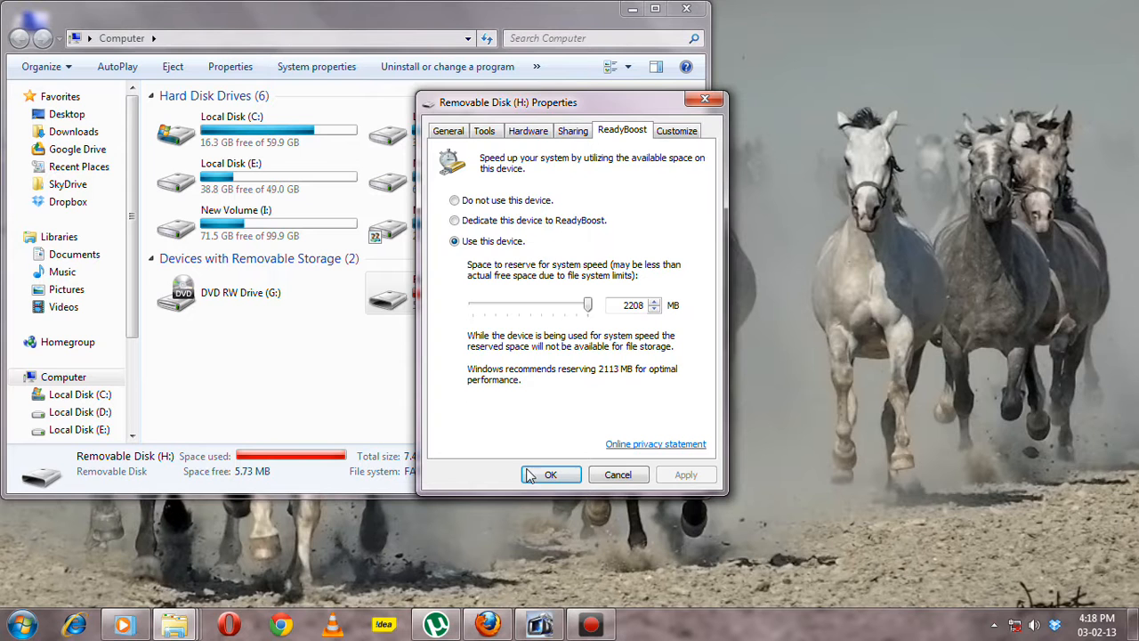
{"action": "left_click", "coordinate": [550, 474]}
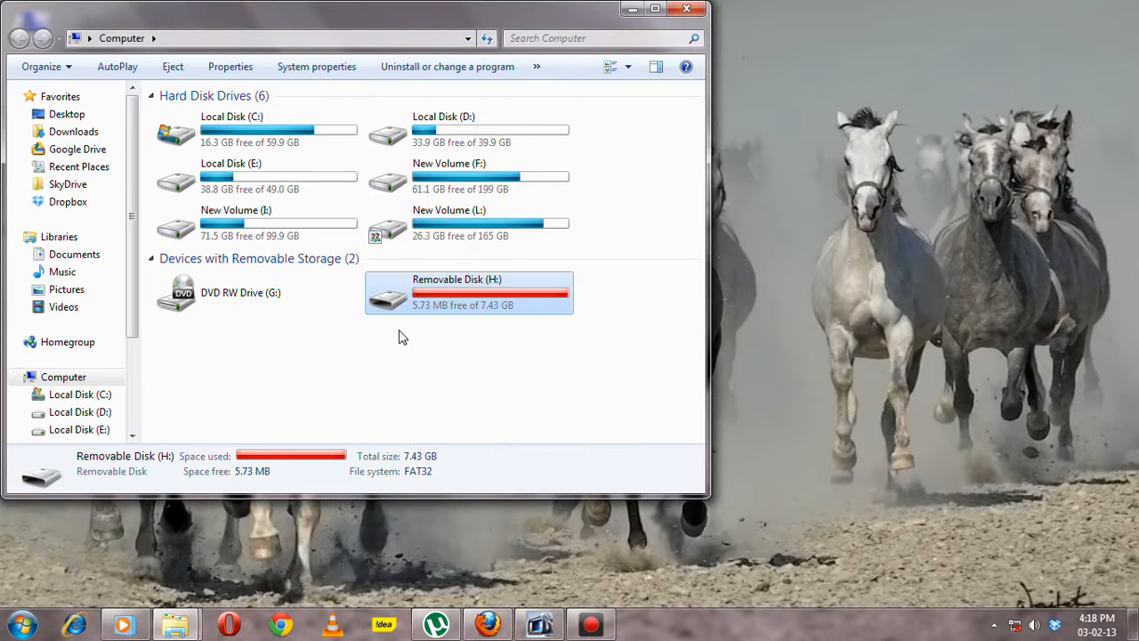
{"action": "mouse_move", "coordinate": [538, 307]}
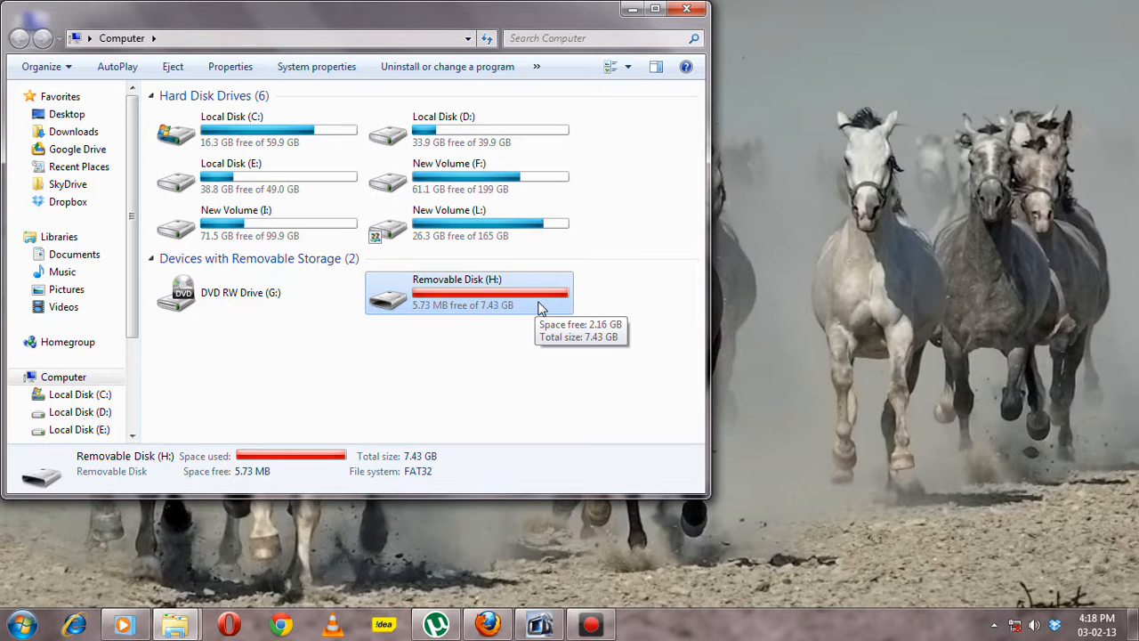
{"action": "mouse_move", "coordinate": [539, 312]}
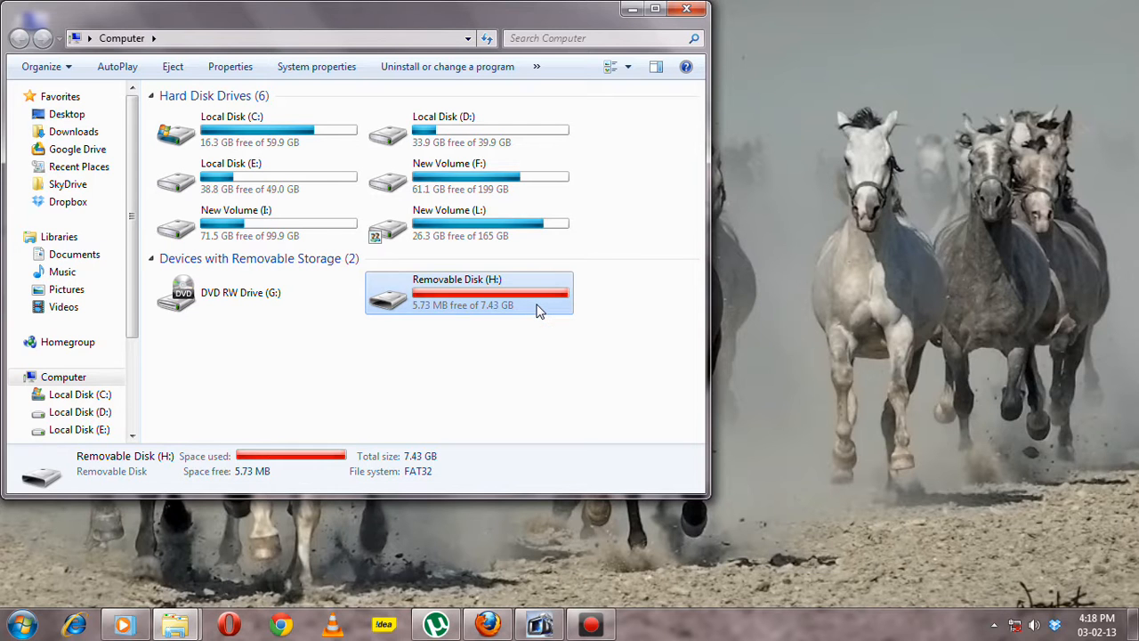
{"action": "mouse_move", "coordinate": [691, 389]}
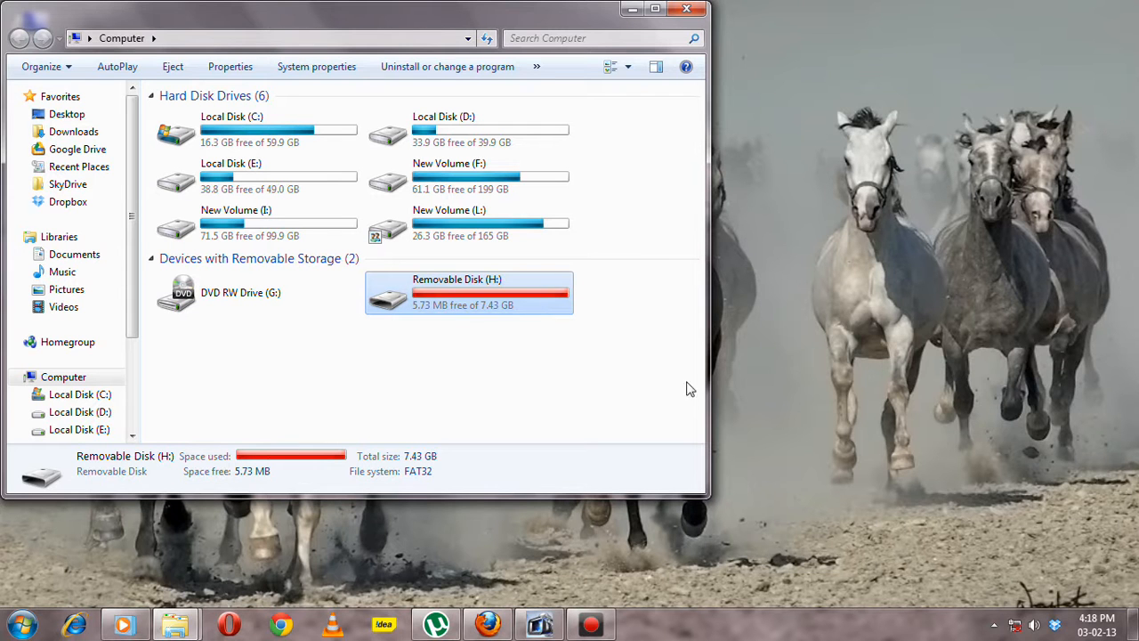
{"action": "mouse_move", "coordinate": [572, 284]}
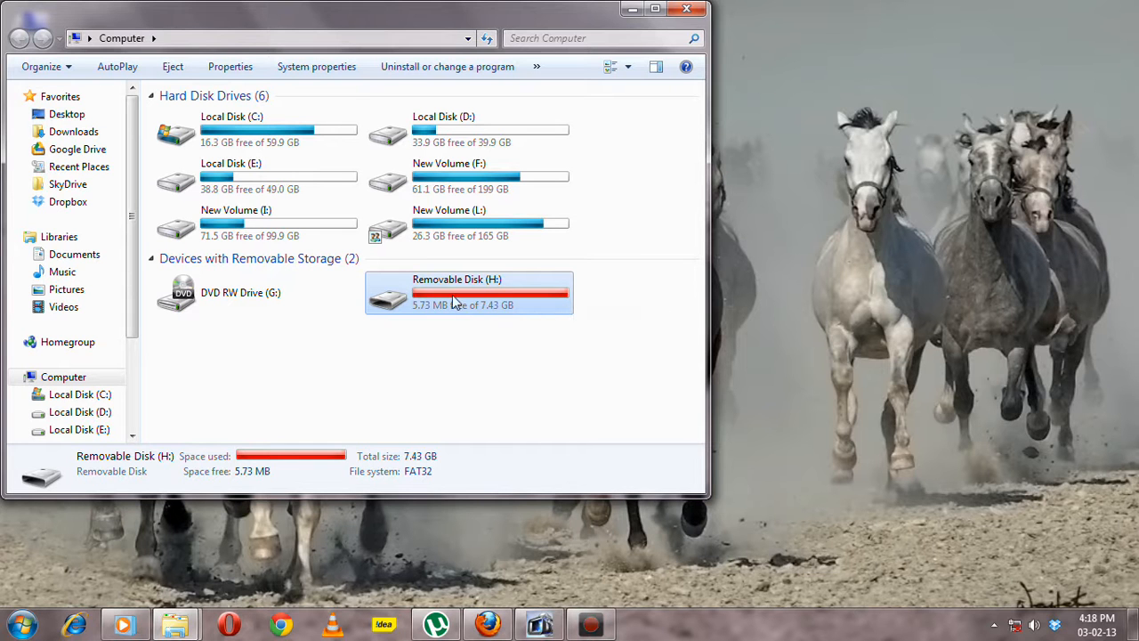
{"action": "mouse_move", "coordinate": [488, 316]}
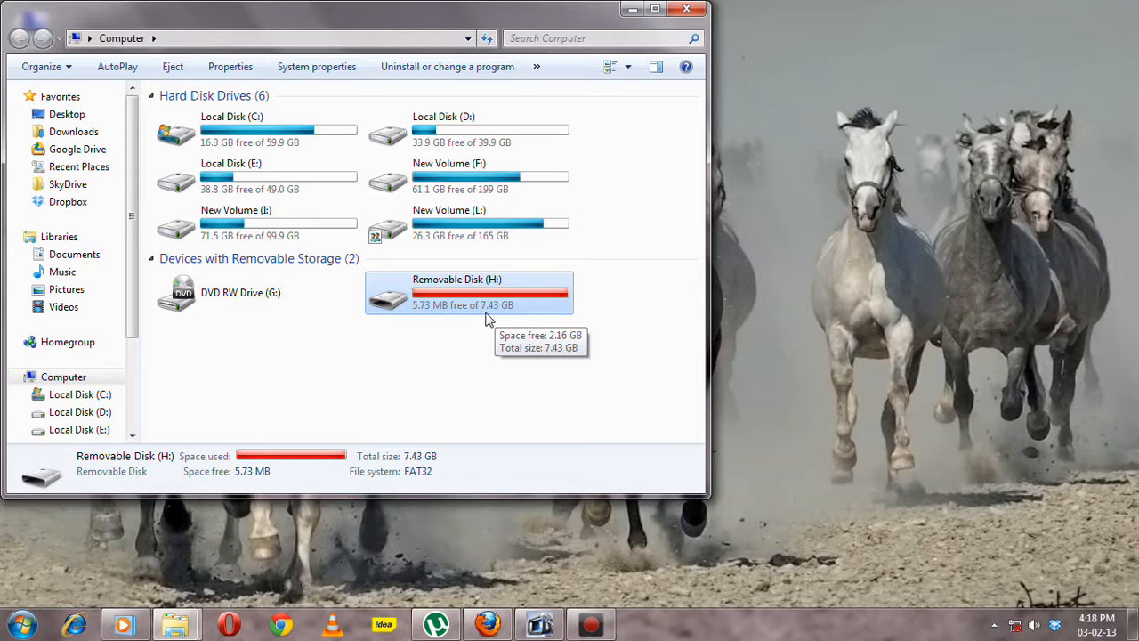
{"action": "mouse_move", "coordinate": [487, 318]}
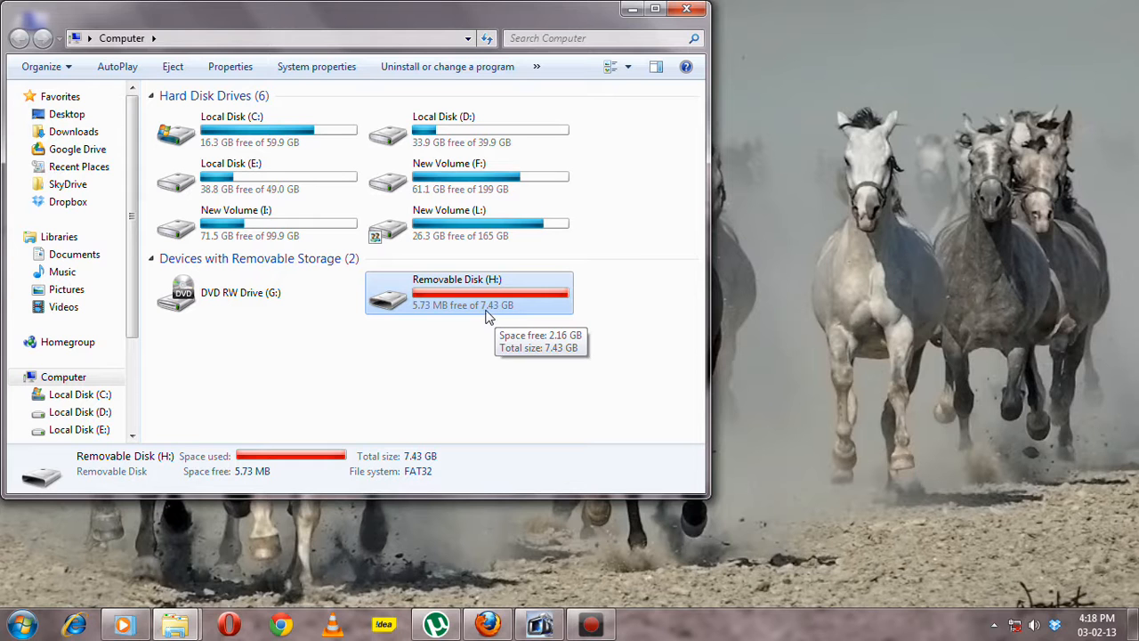